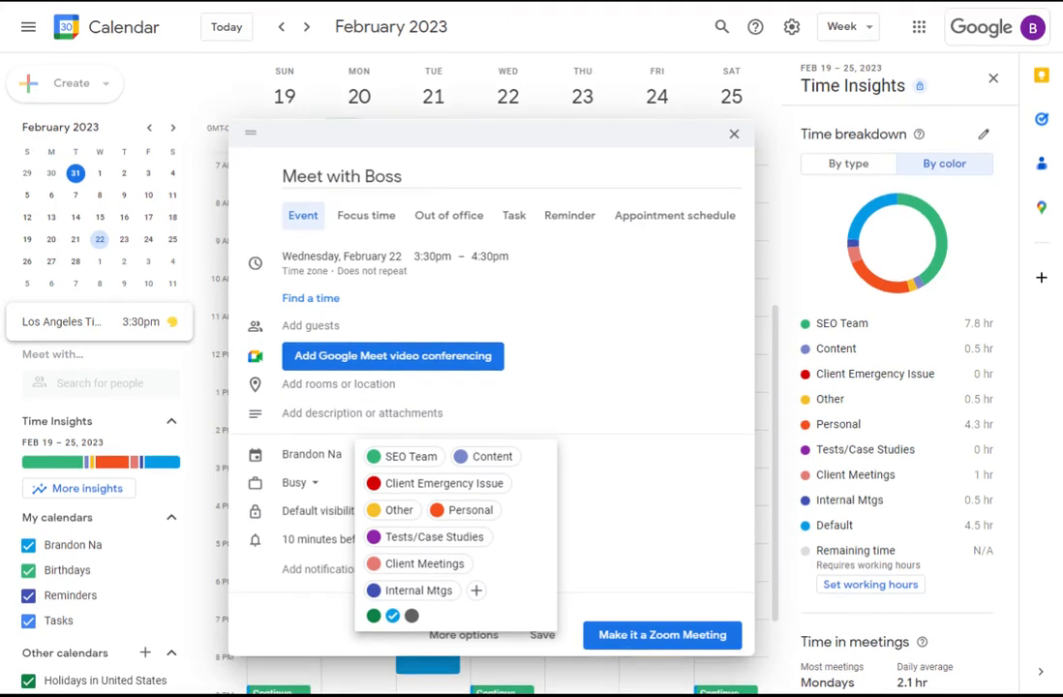
{"action": "mouse_move", "coordinate": [463, 511]}
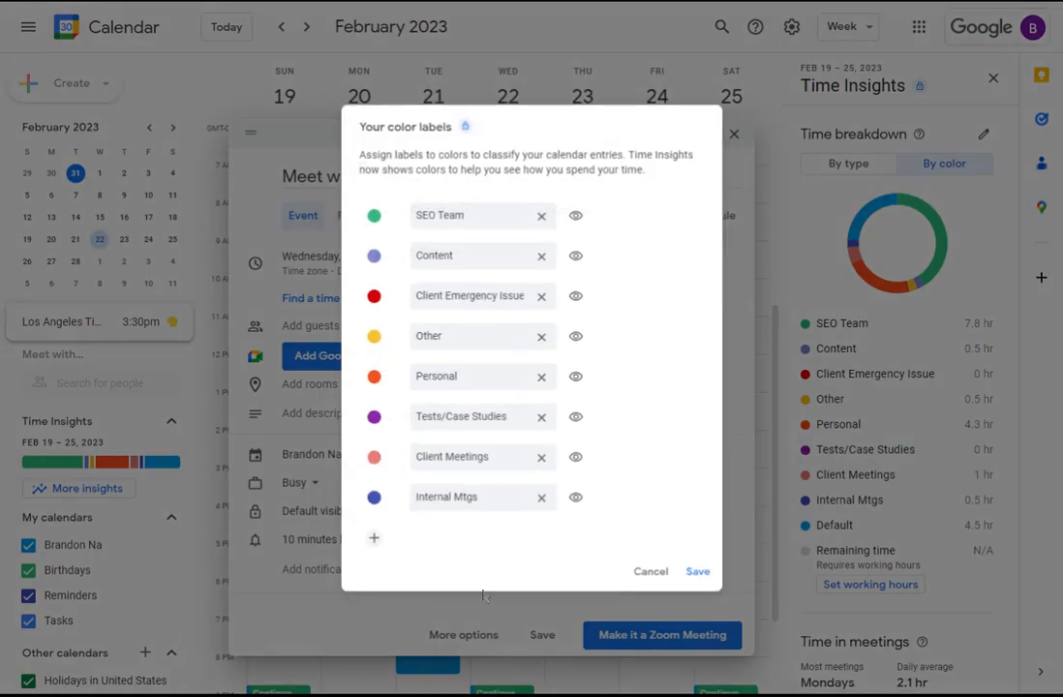
Dismiss the colour labels editor and discard the unsaved 'Meet with Boss' event draft
{"action": "left_click", "coordinate": [650, 572]}
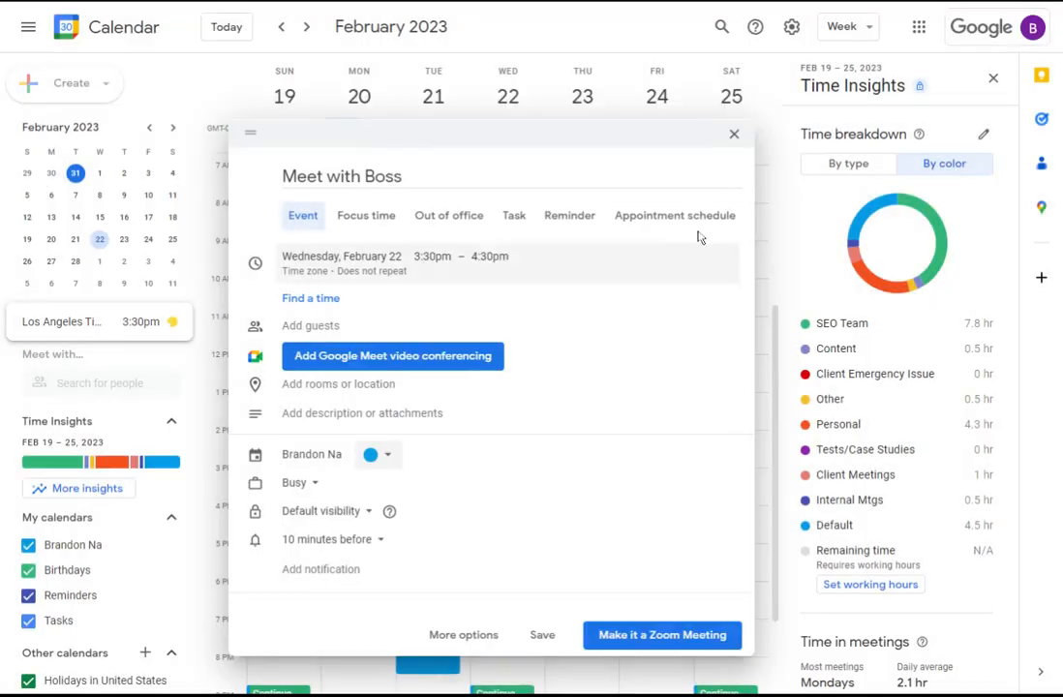
{"action": "left_click", "coordinate": [734, 133]}
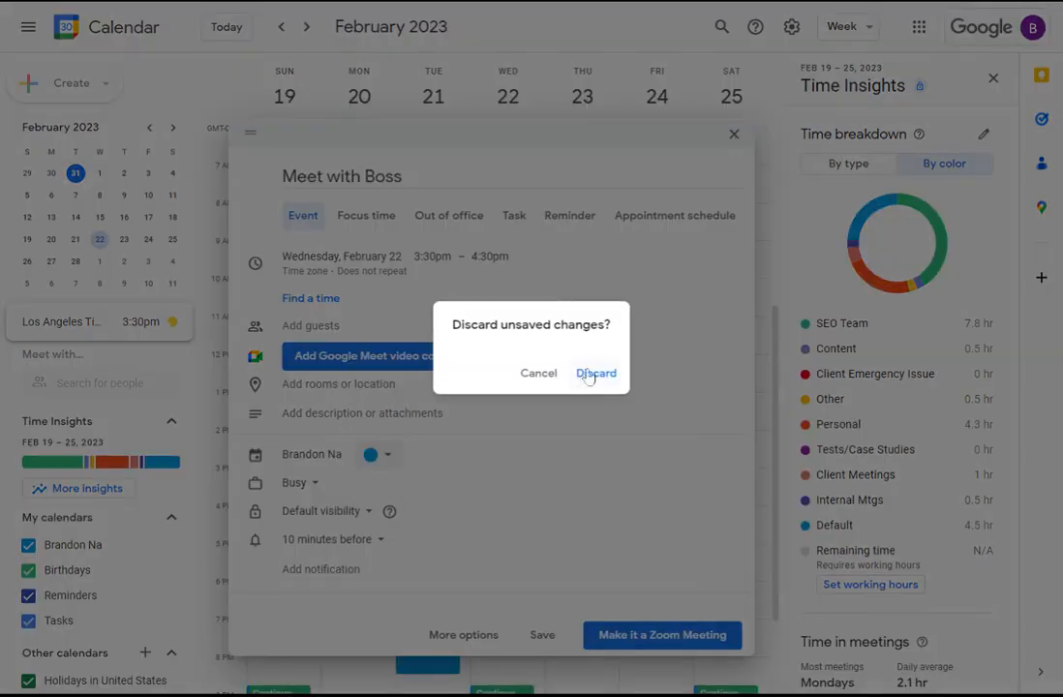
{"action": "left_click", "coordinate": [597, 372]}
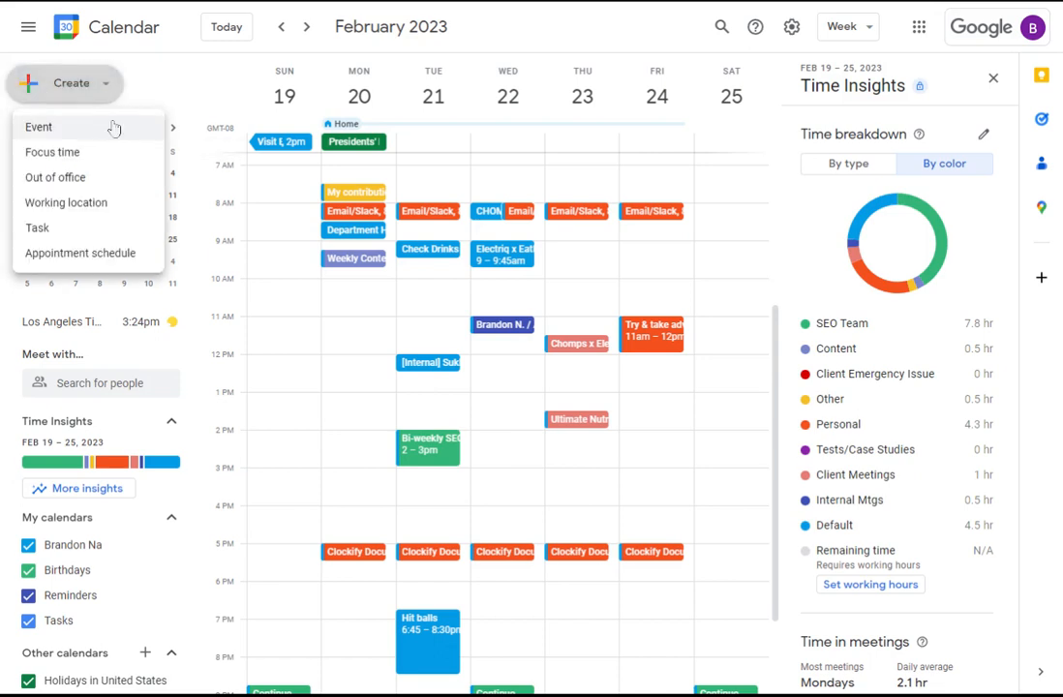
Start a new event titled 'Meet with boss' on Wednesday Feb 22, 3:30–4:30pm and show its colour labels
{"action": "left_click", "coordinate": [38, 128]}
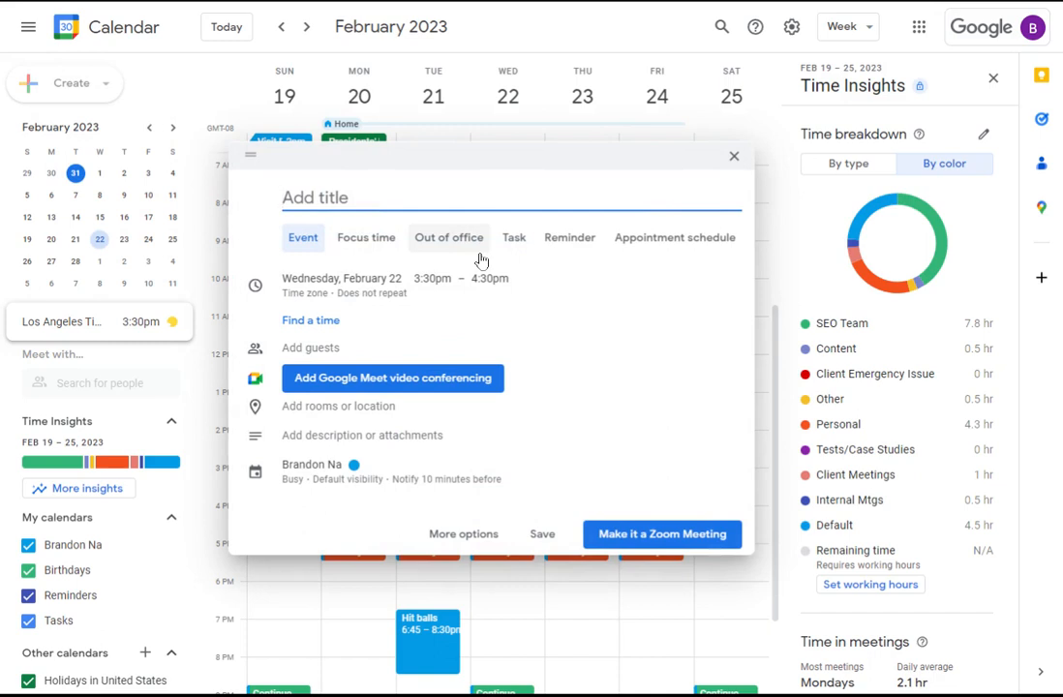
{"action": "type", "text": "Mee"}
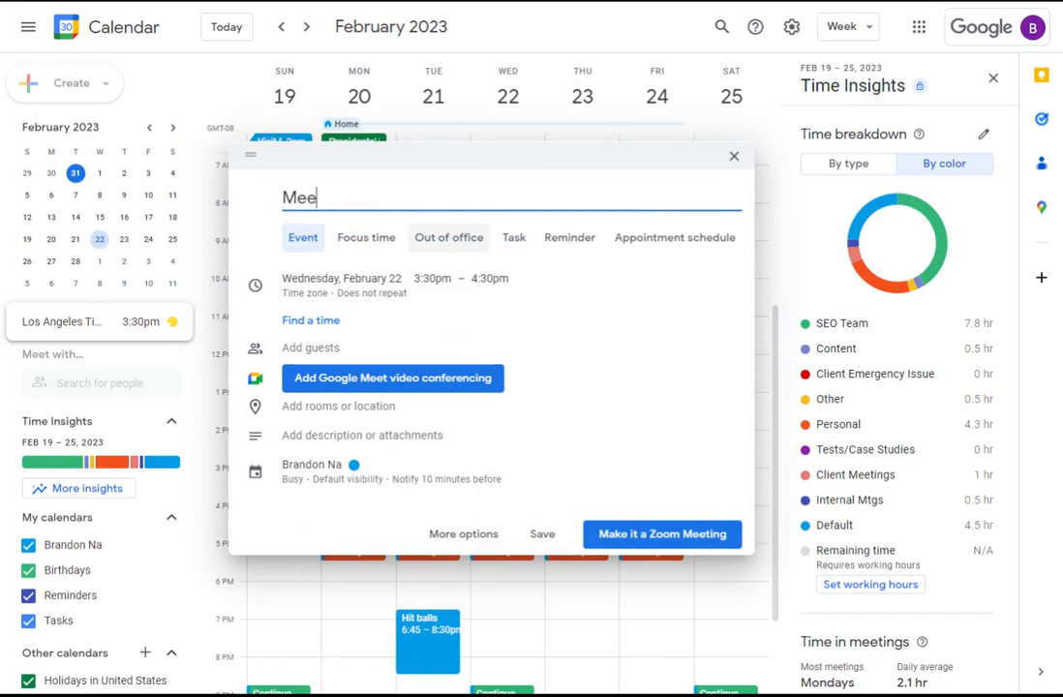
{"action": "type", "text": "t with boss"}
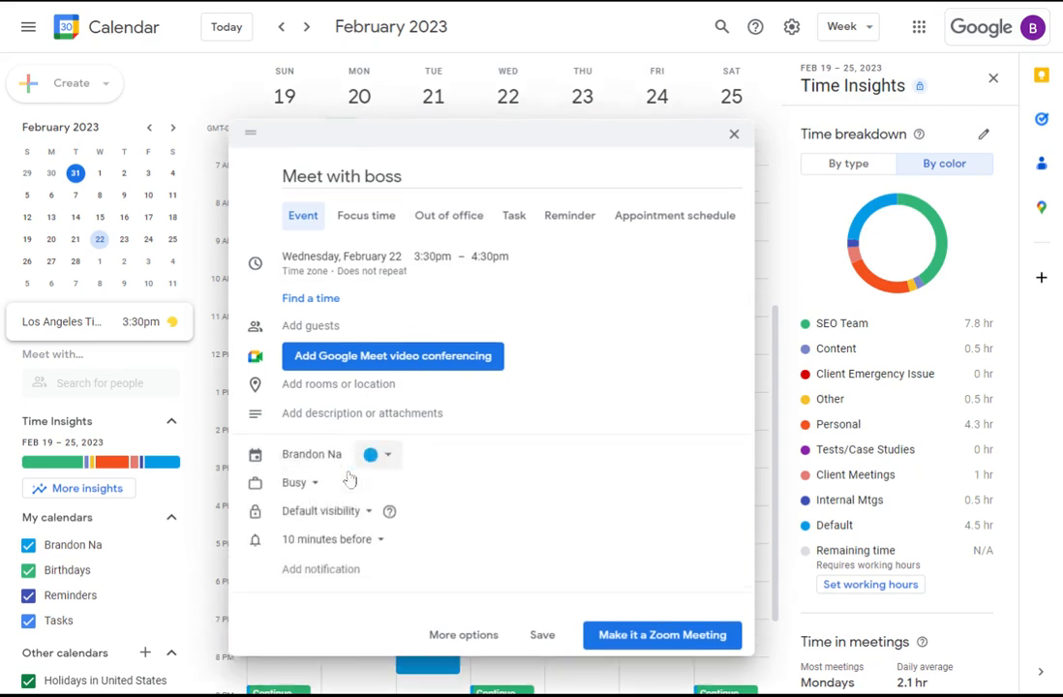
{"action": "left_click", "coordinate": [391, 453]}
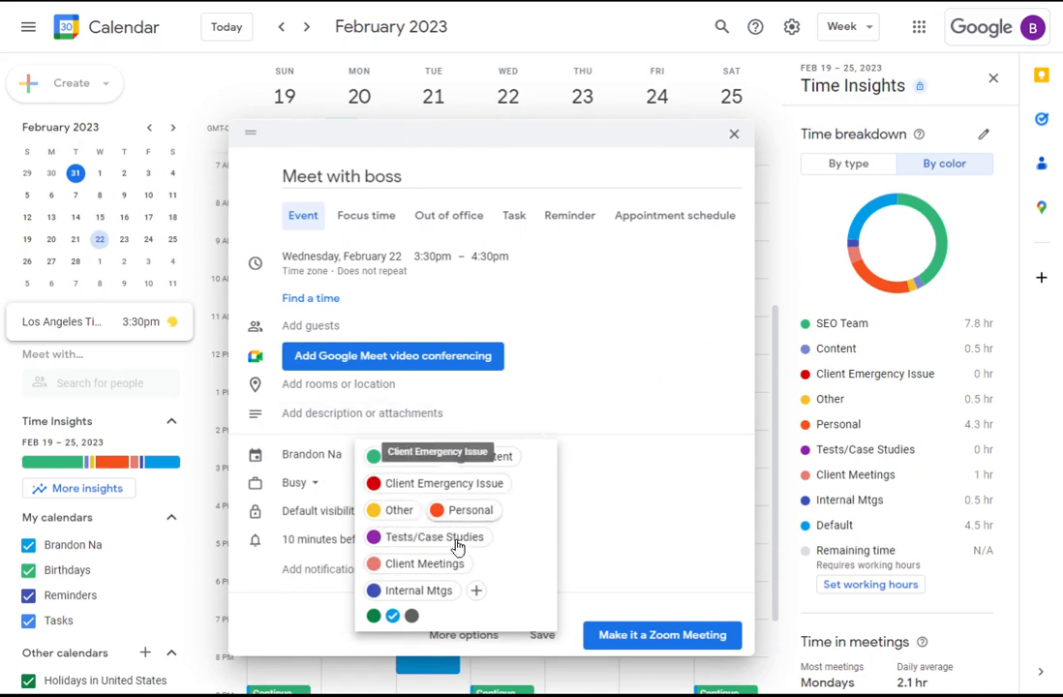
{"action": "mouse_move", "coordinate": [488, 476]}
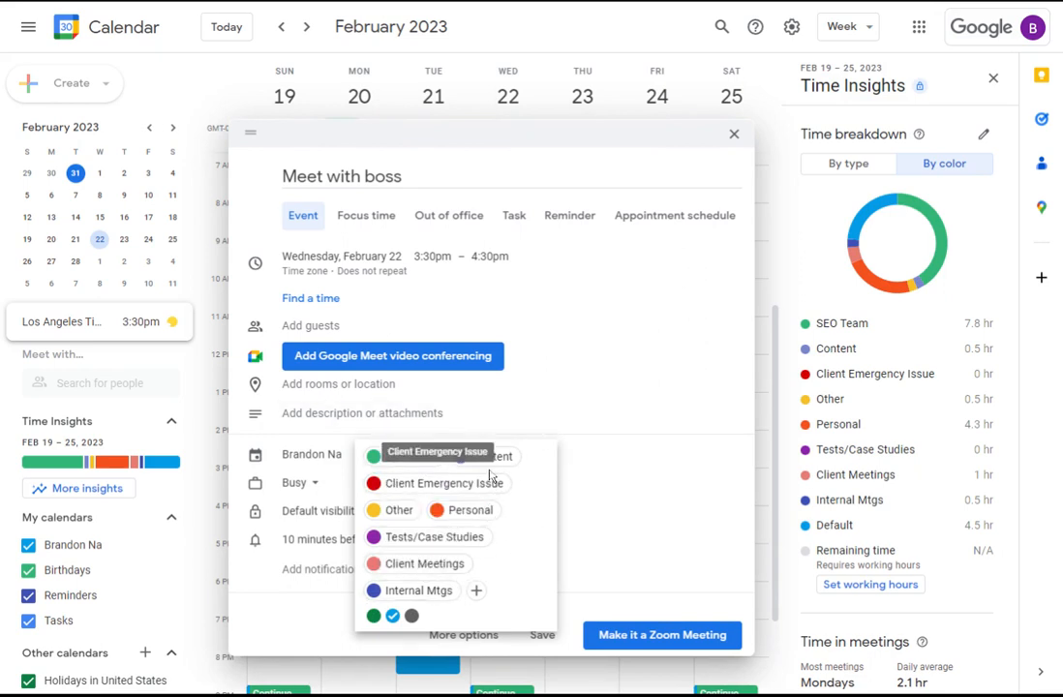
{"action": "mouse_move", "coordinate": [399, 591]}
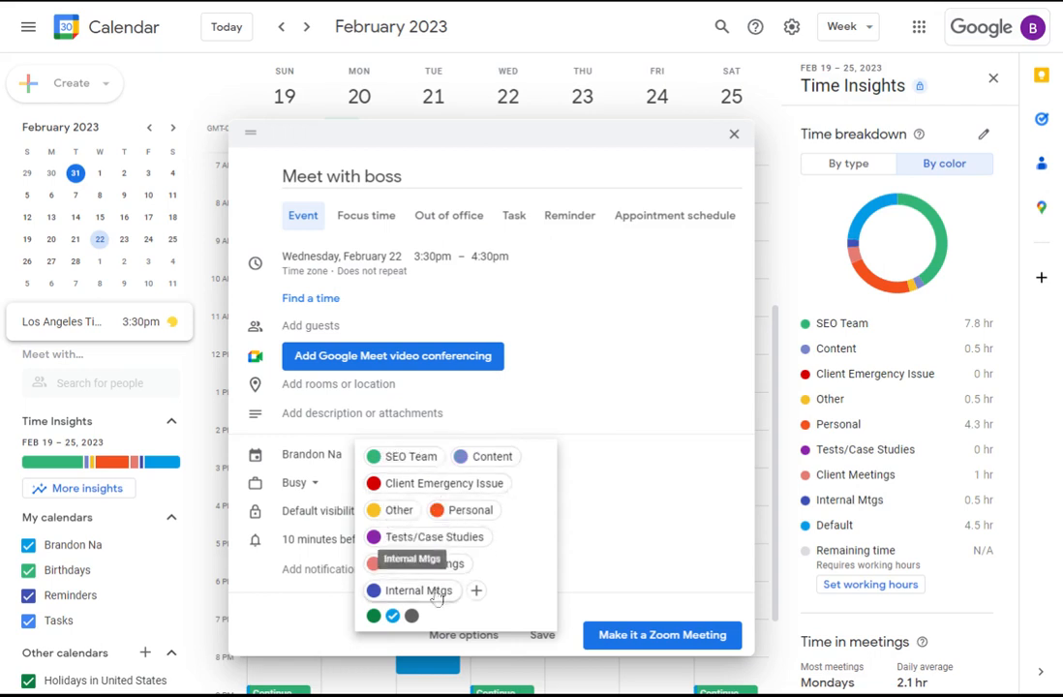
{"action": "mouse_move", "coordinate": [488, 589]}
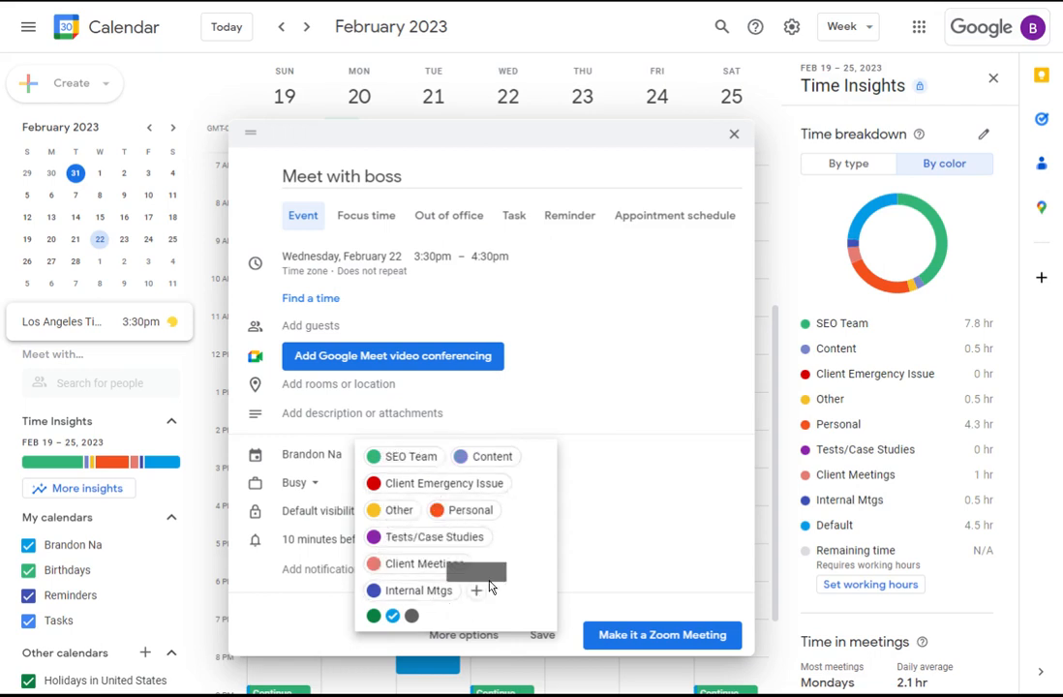
{"action": "mouse_move", "coordinate": [530, 526]}
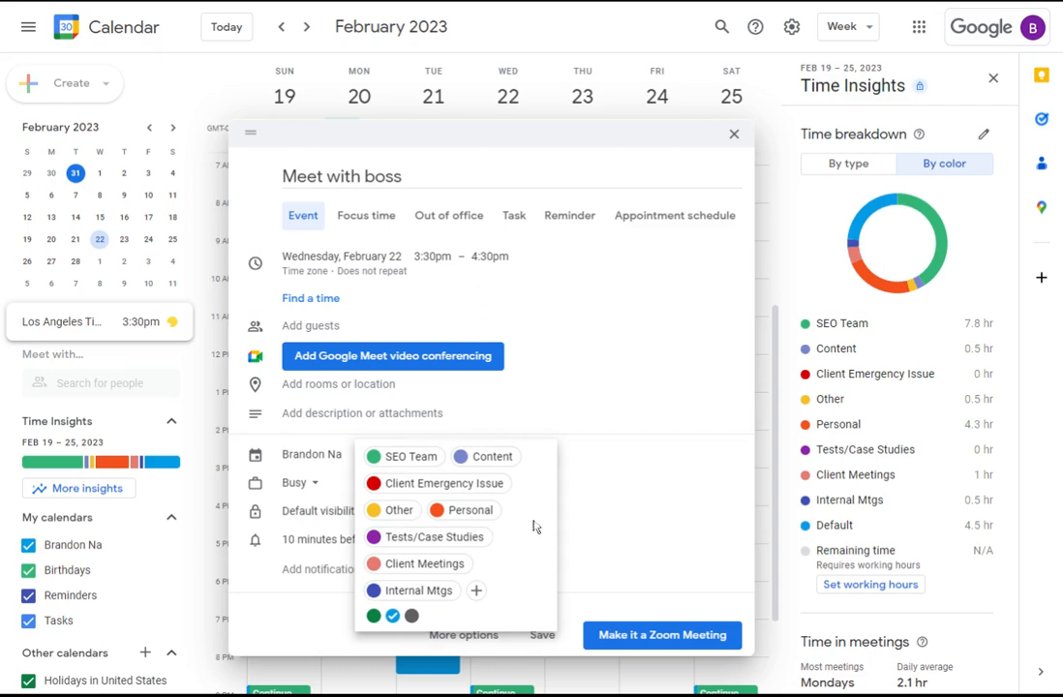
{"action": "mouse_move", "coordinate": [463, 510]}
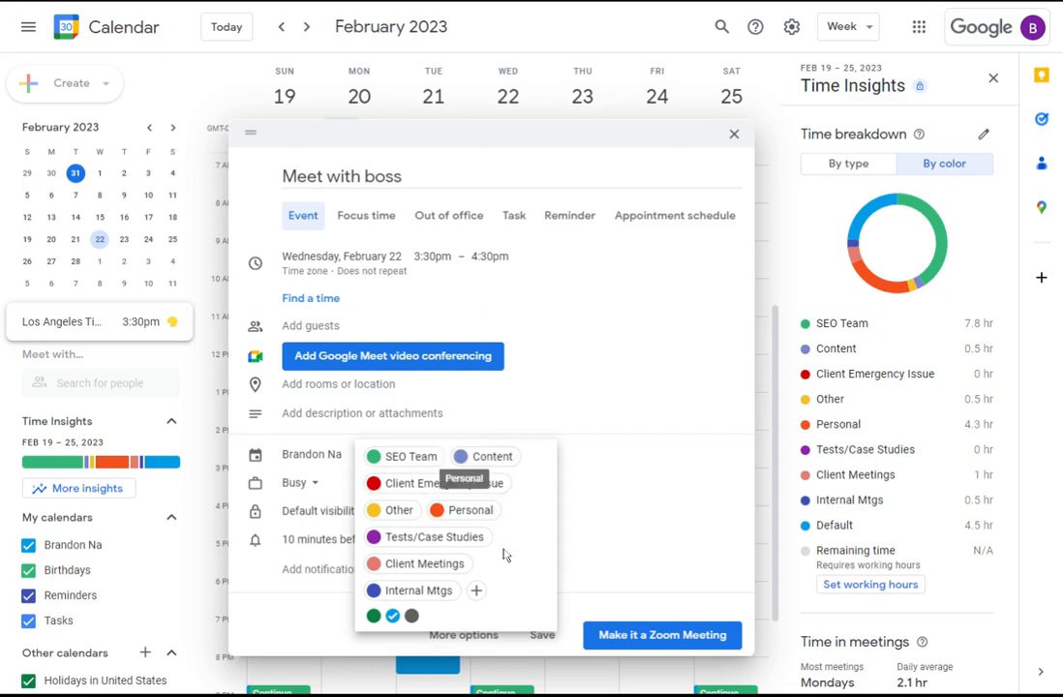
{"action": "mouse_move", "coordinate": [476, 590]}
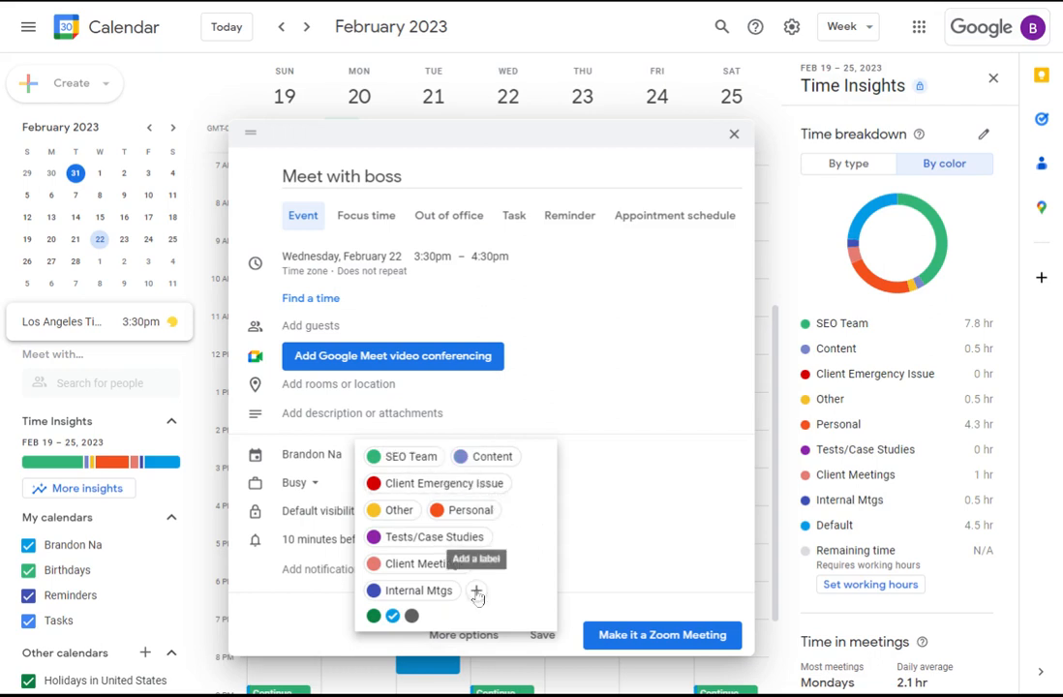
{"action": "left_click", "coordinate": [434, 484]}
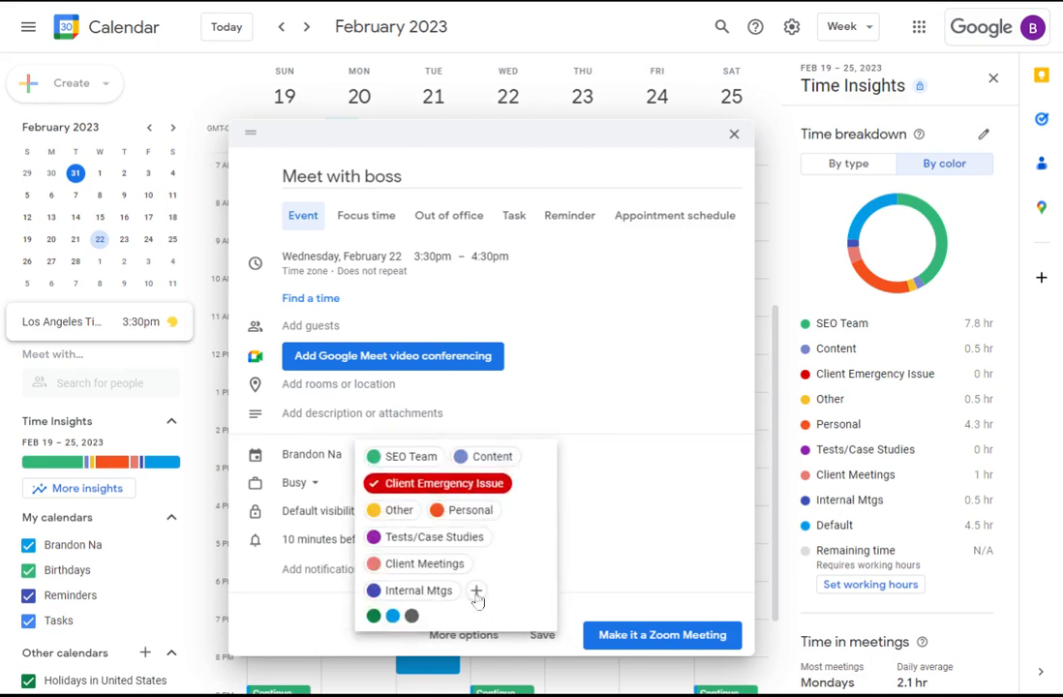
Rename the red label 'Client Emergency Issue' to 'Client Important' and save it
{"action": "left_click", "coordinate": [476, 591]}
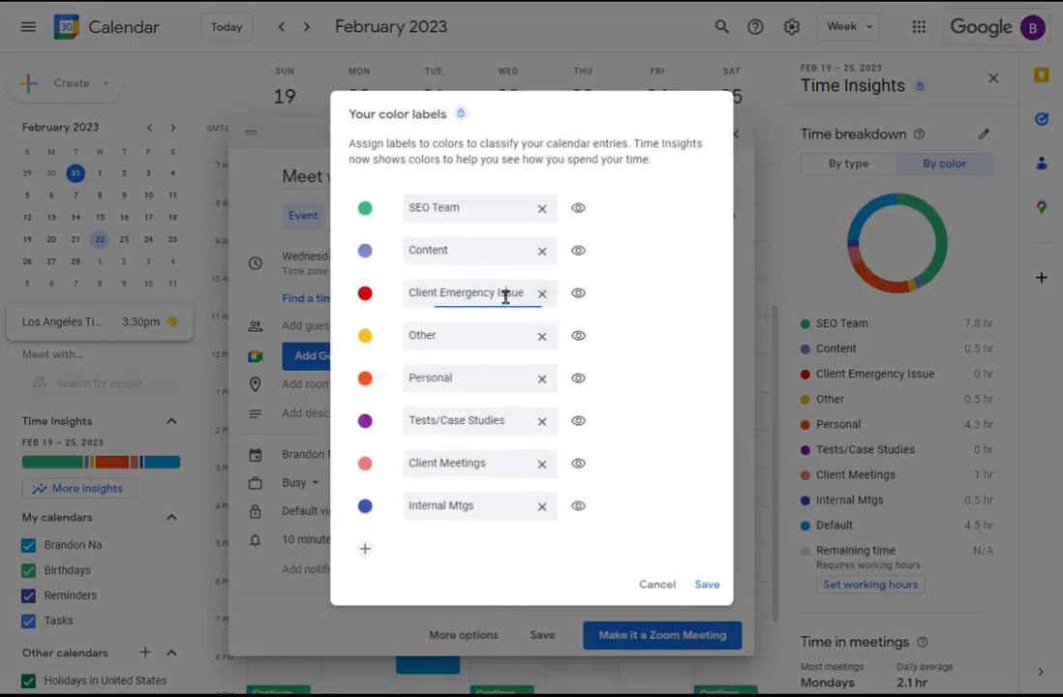
{"action": "double_click", "coordinate": [504, 293]}
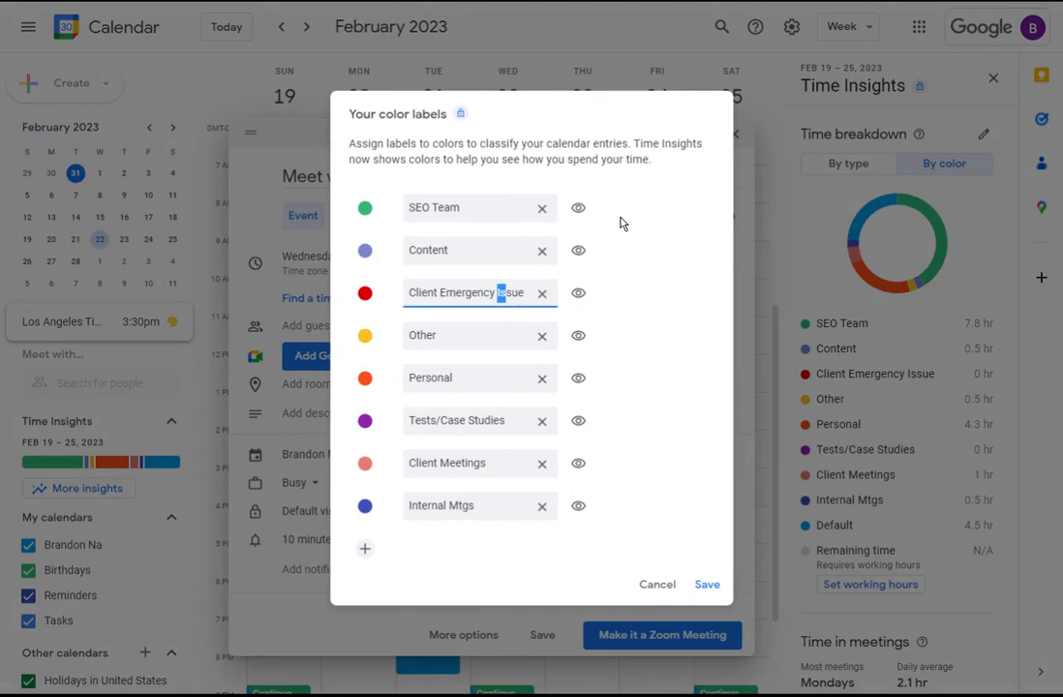
{"action": "key", "text": "Backspace"}
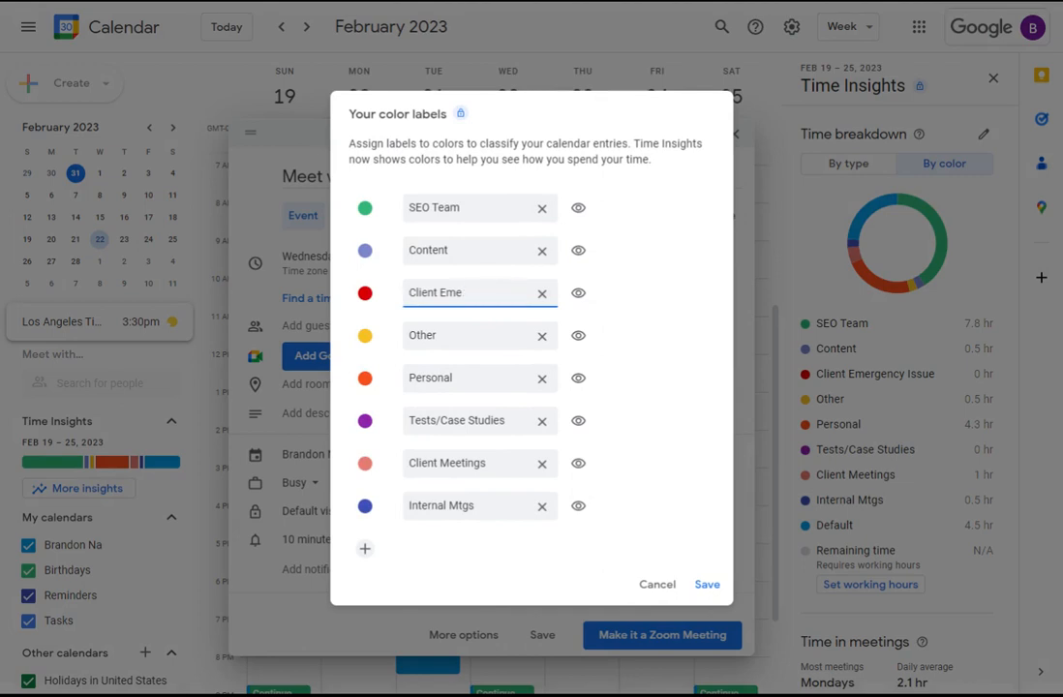
{"action": "key", "text": "Backspace"}
{"action": "type", "text": "Imp"}
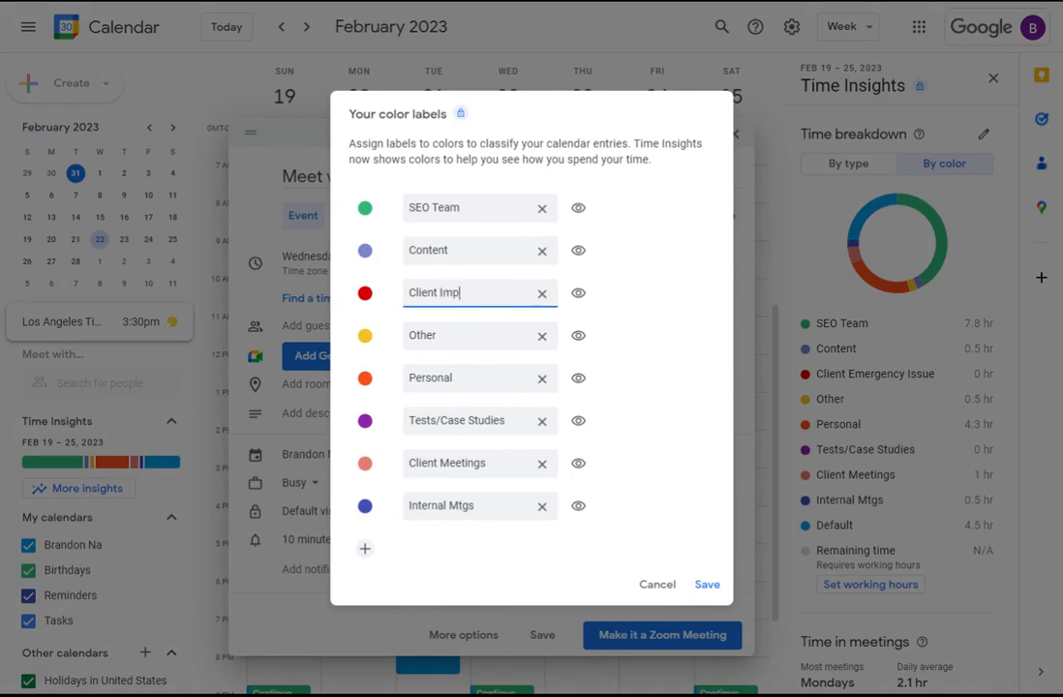
{"action": "type", "text": "ortant"}
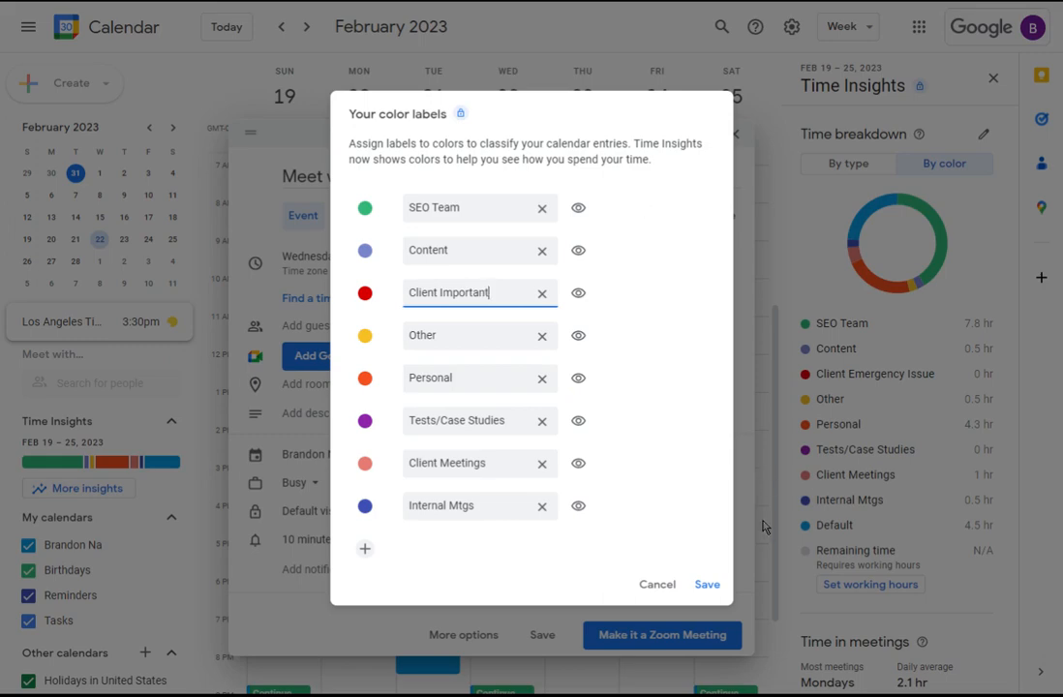
{"action": "left_click", "coordinate": [707, 585]}
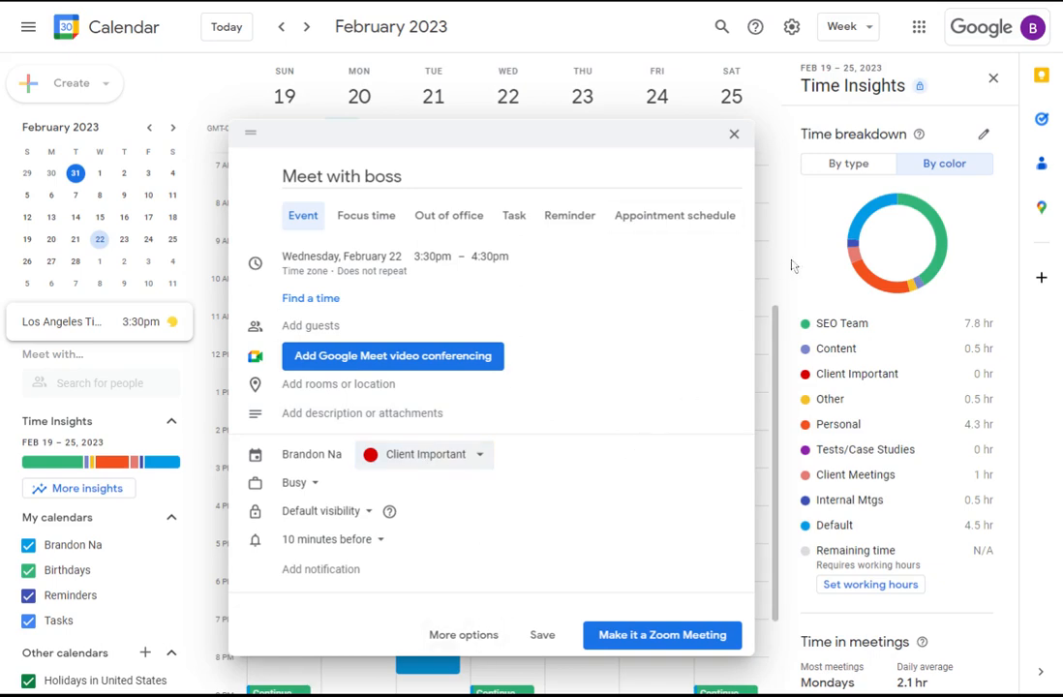
Discard the unsaved 'Meet with boss' draft and view the Time breakdown listing Client Important
{"action": "left_click", "coordinate": [734, 134]}
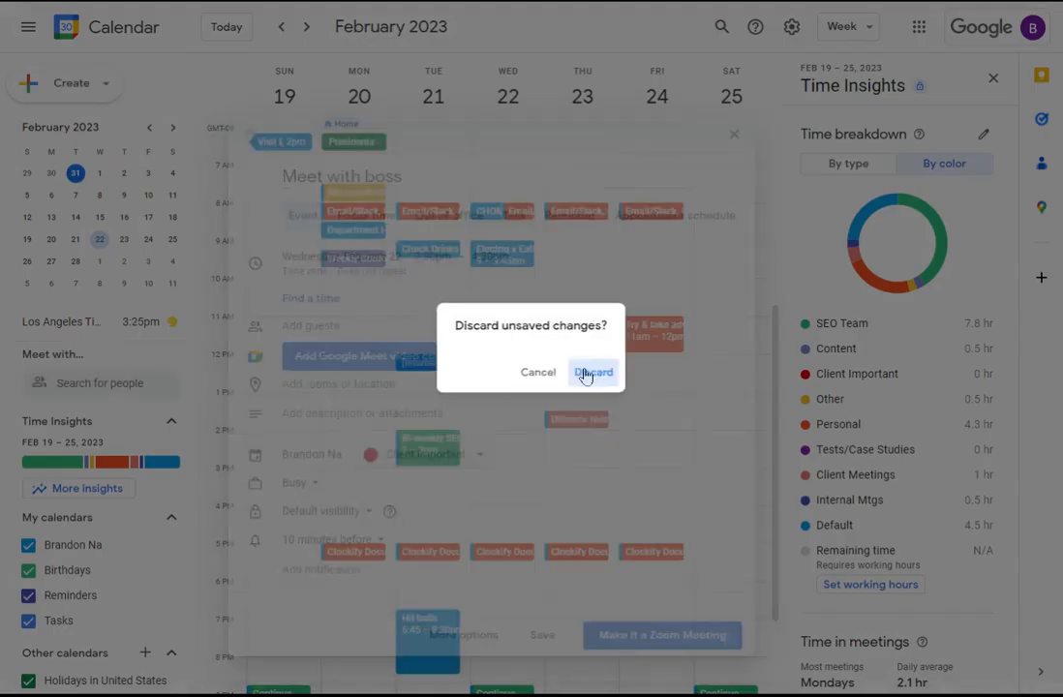
{"action": "left_click", "coordinate": [593, 372]}
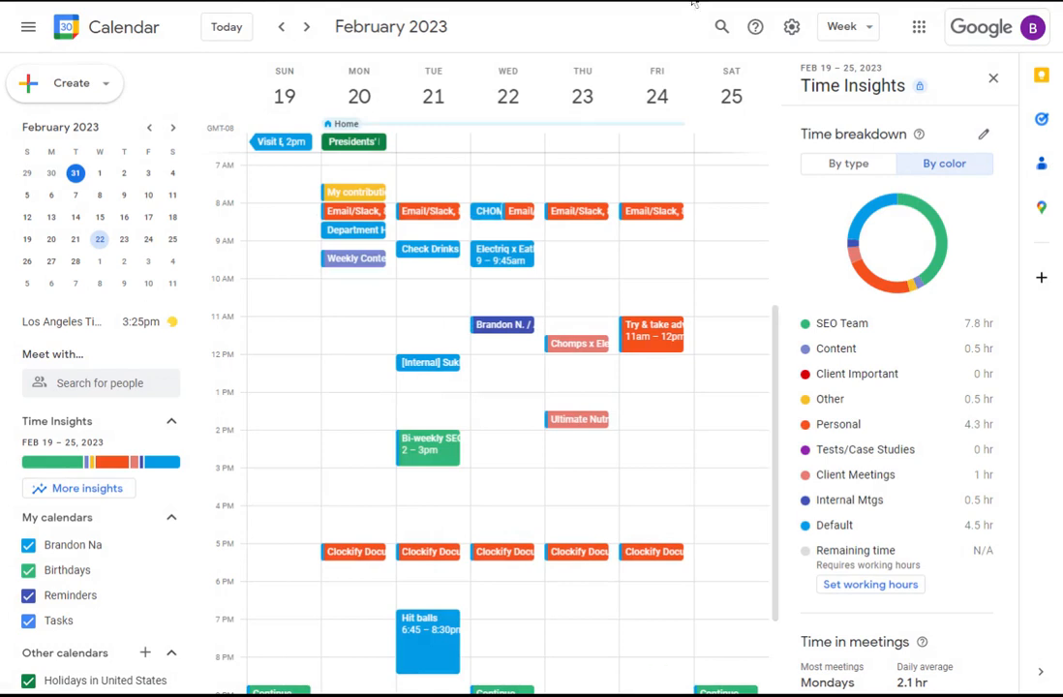
{"action": "mouse_move", "coordinate": [727, 453]}
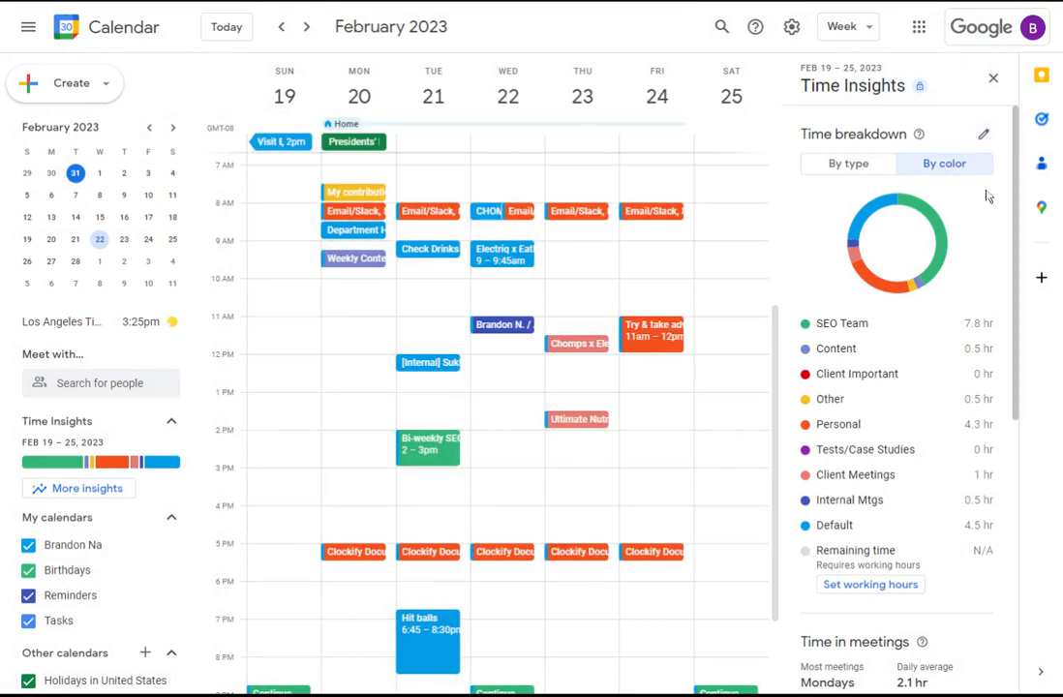
{"action": "double_click", "coordinate": [852, 133]}
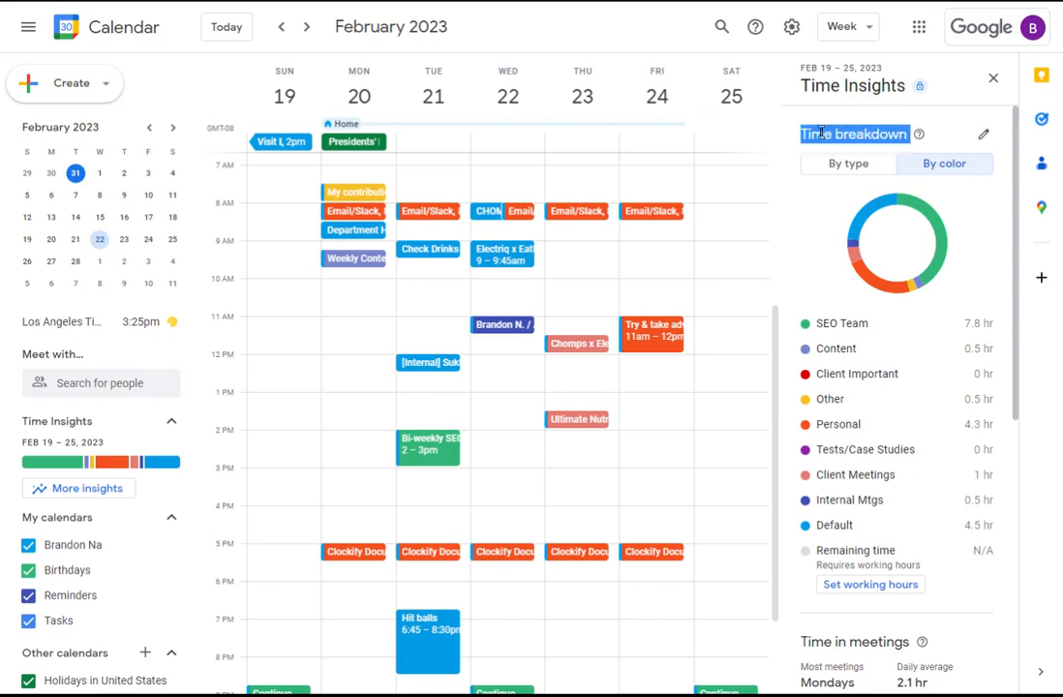
{"action": "mouse_move", "coordinate": [887, 158]}
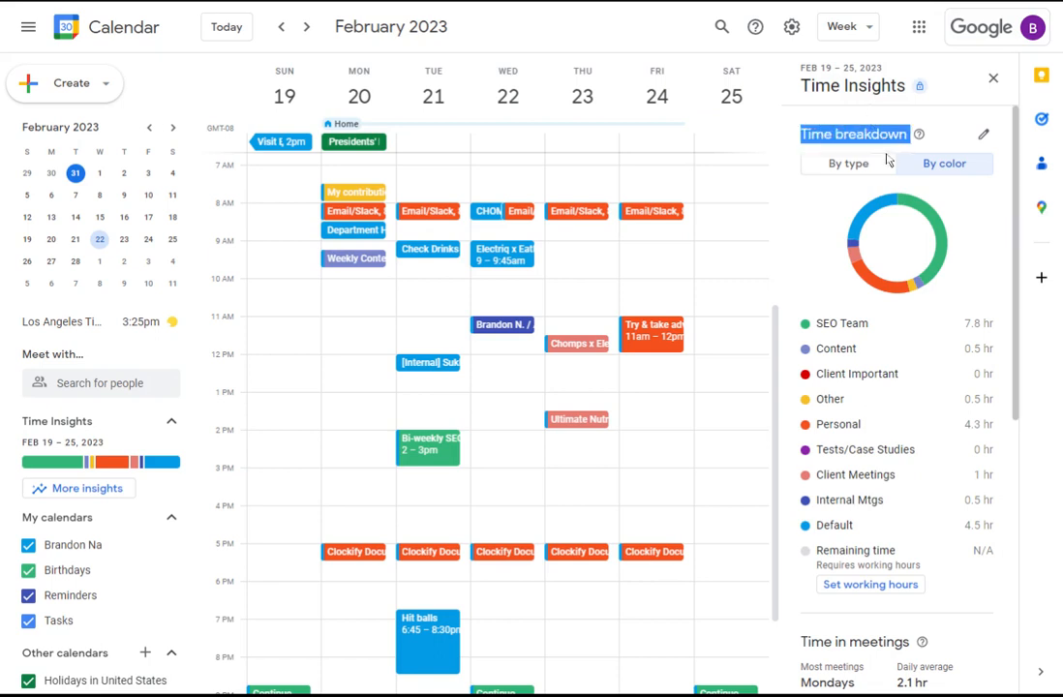
{"action": "mouse_move", "coordinate": [985, 143]}
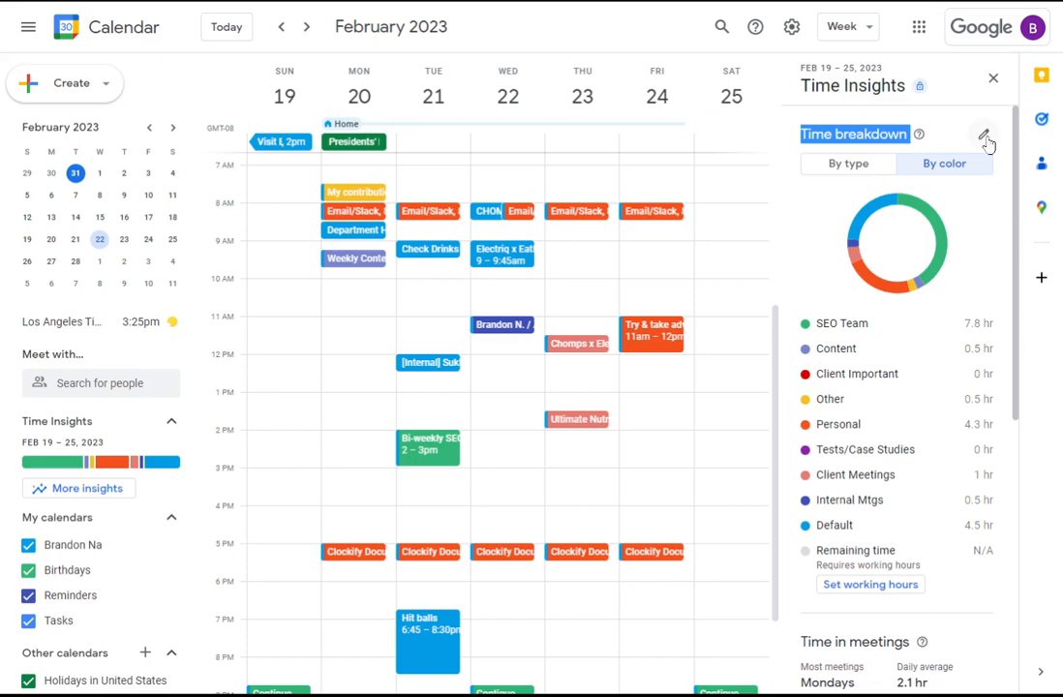
{"action": "mouse_move", "coordinate": [983, 134]}
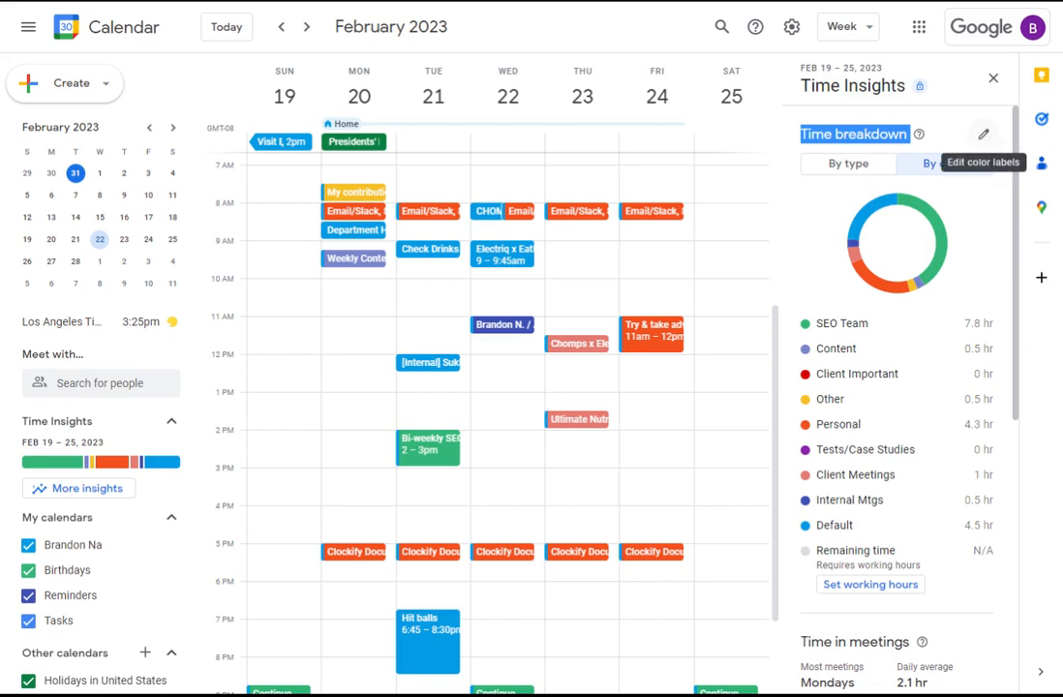
{"action": "left_click", "coordinate": [984, 133]}
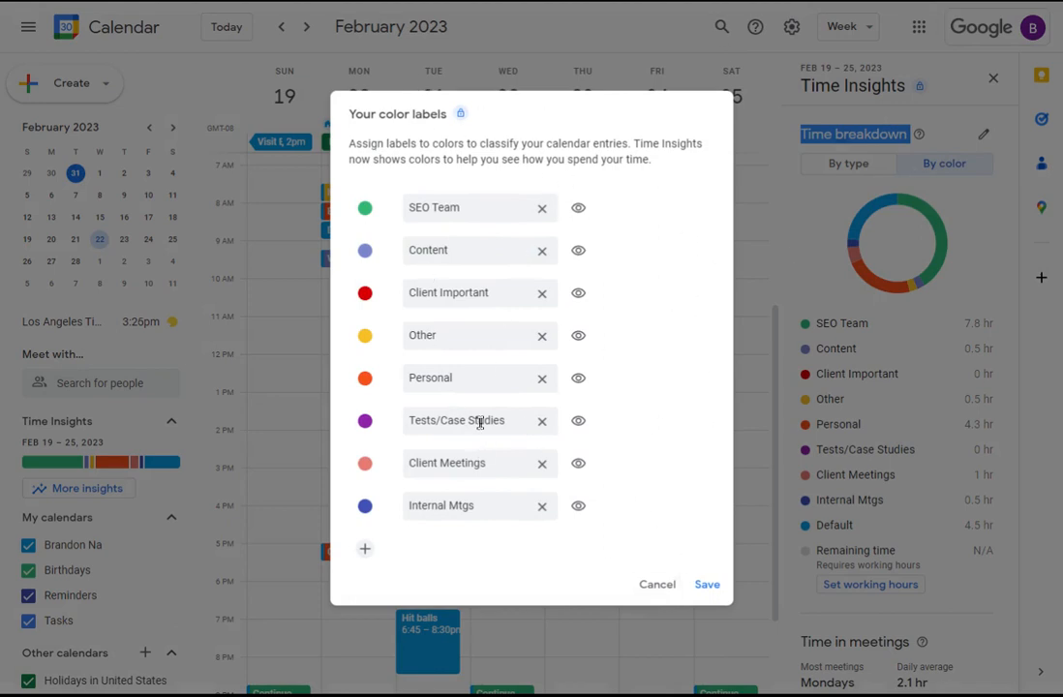
{"action": "left_click", "coordinate": [475, 421]}
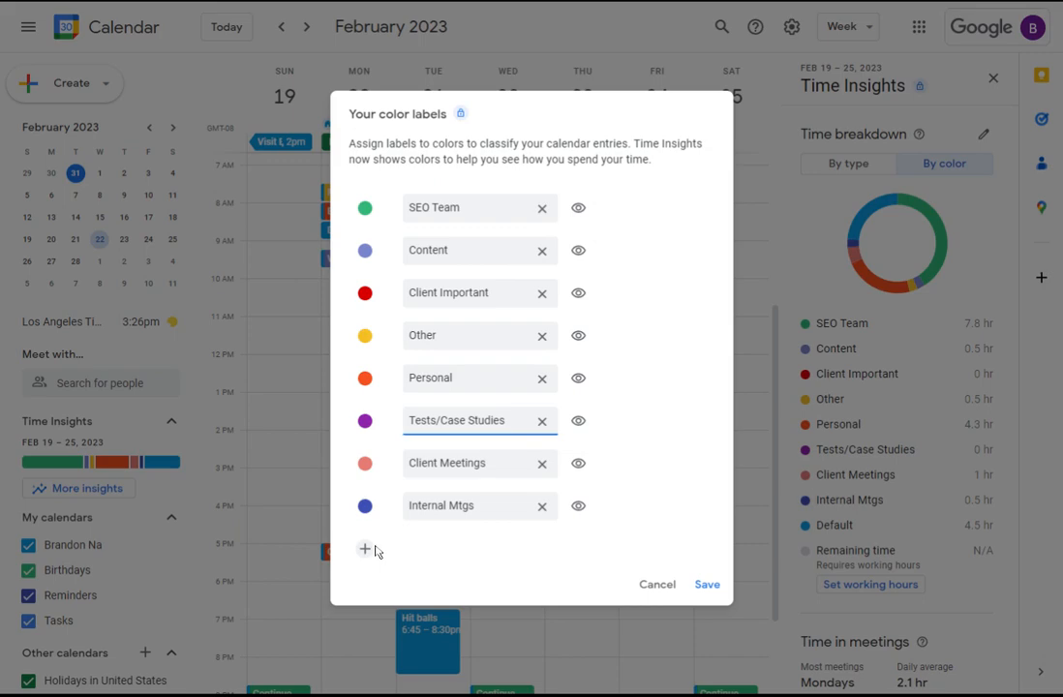
{"action": "left_click", "coordinate": [656, 585]}
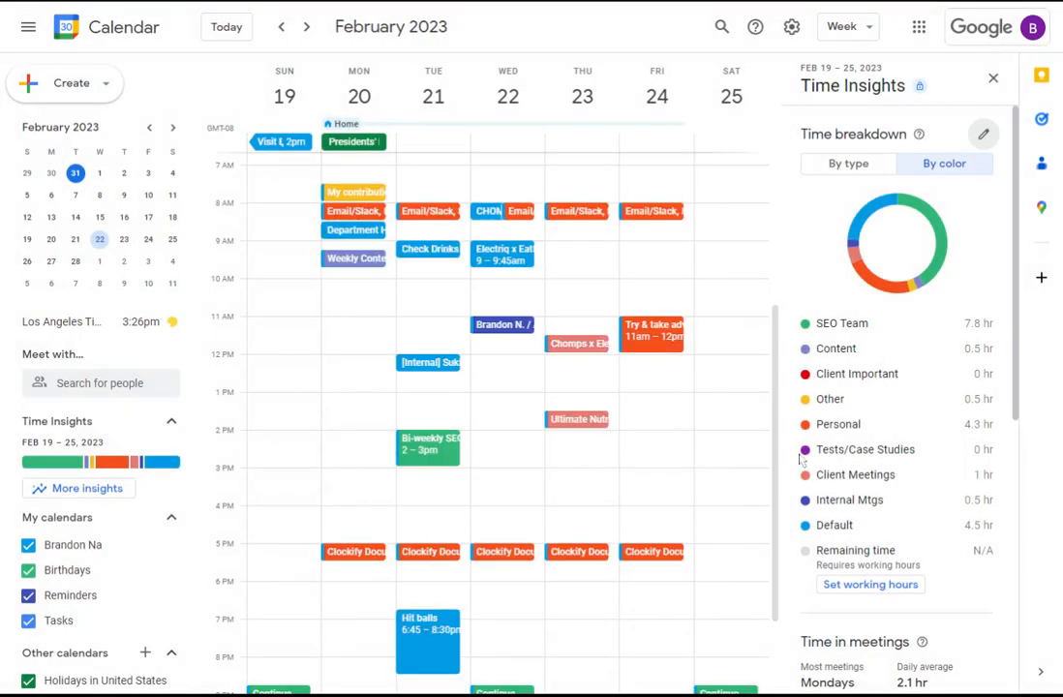
{"action": "mouse_move", "coordinate": [935, 127]}
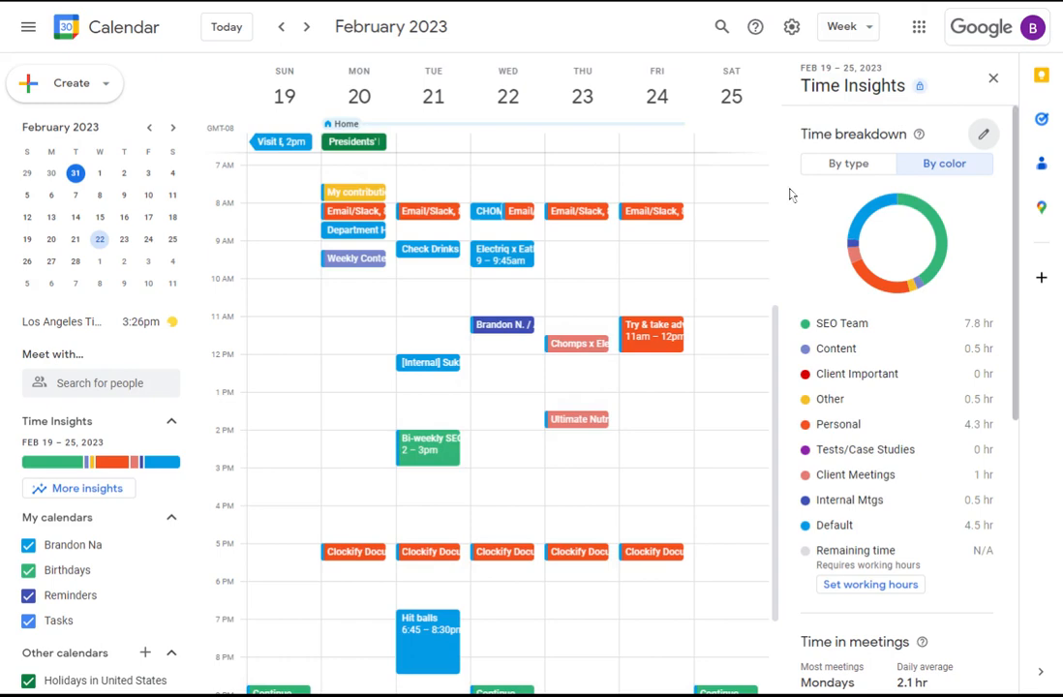
{"action": "mouse_move", "coordinate": [759, 209]}
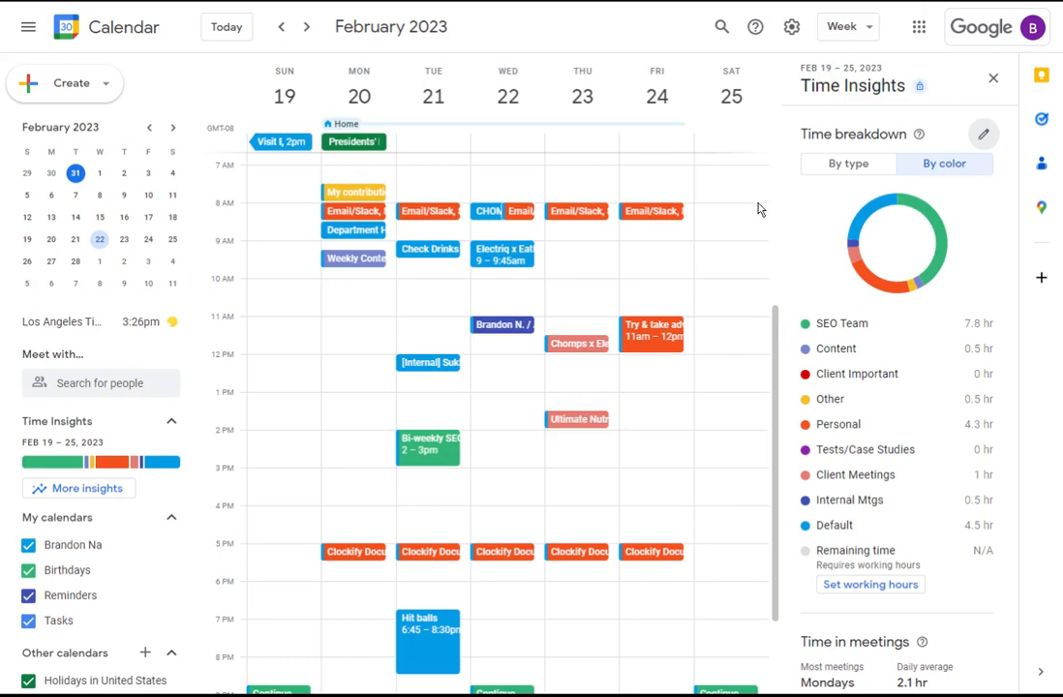